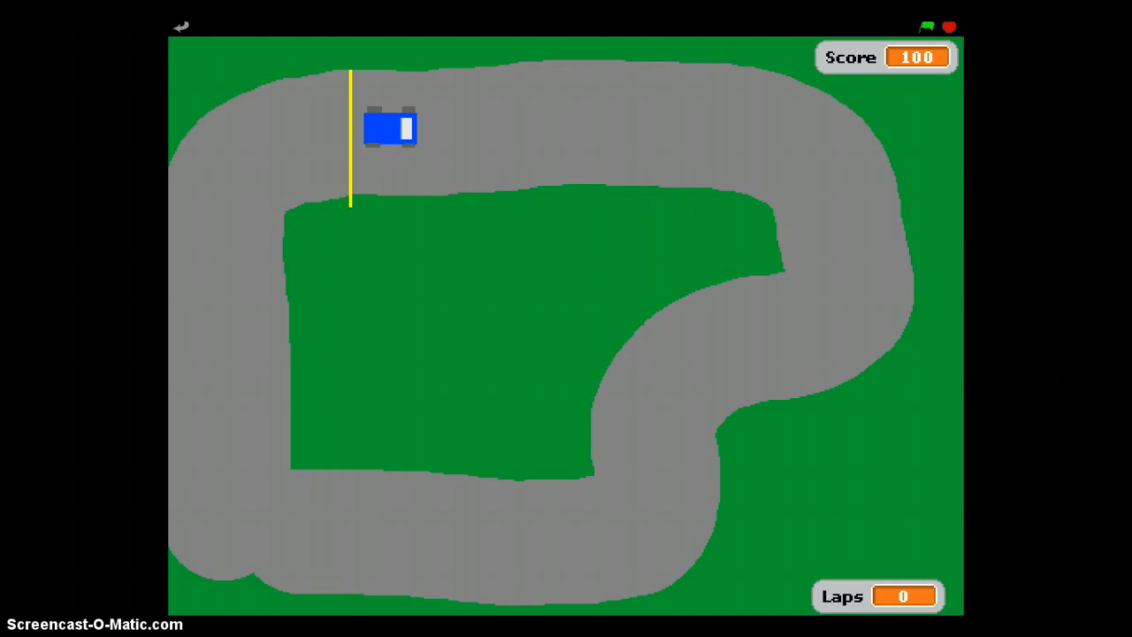
mouse_move(810, 591)
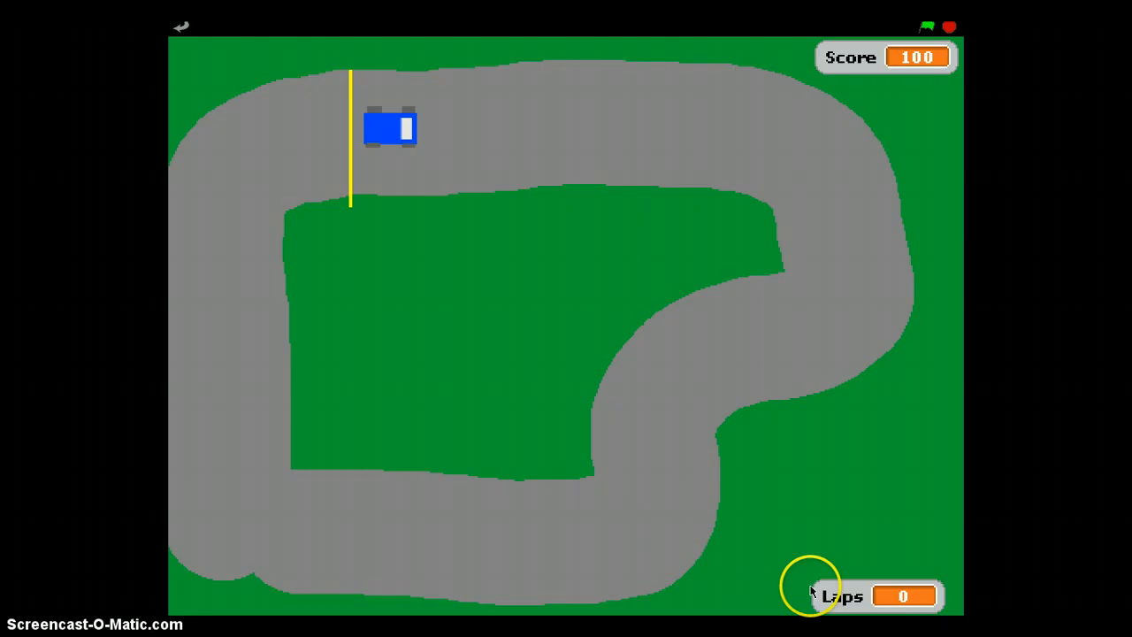
mouse_move(829, 611)
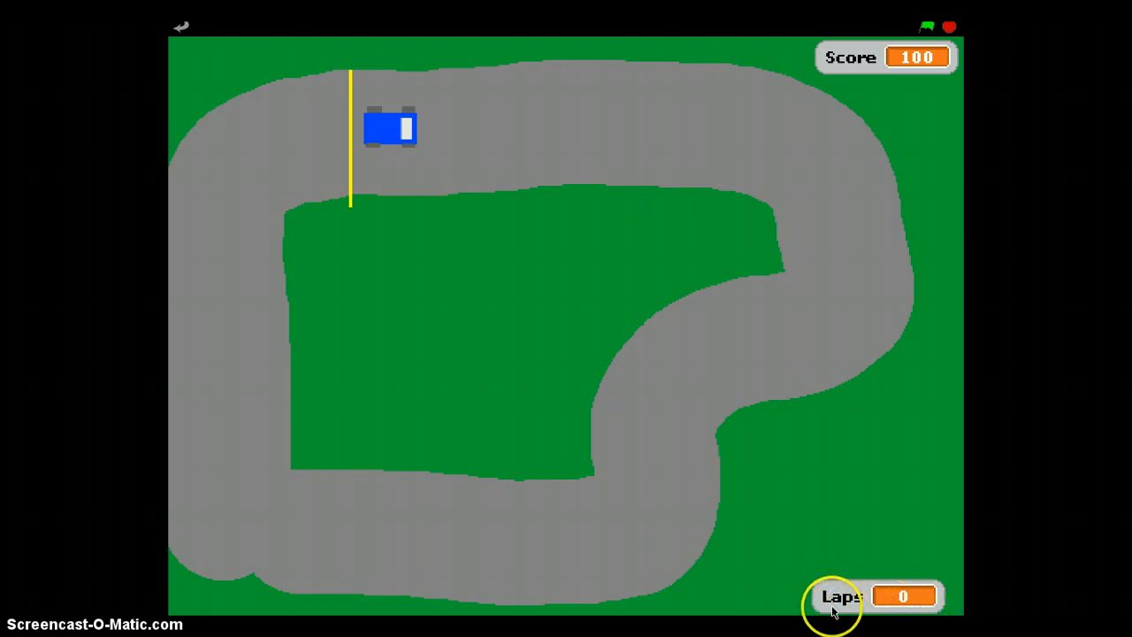
mouse_move(834, 523)
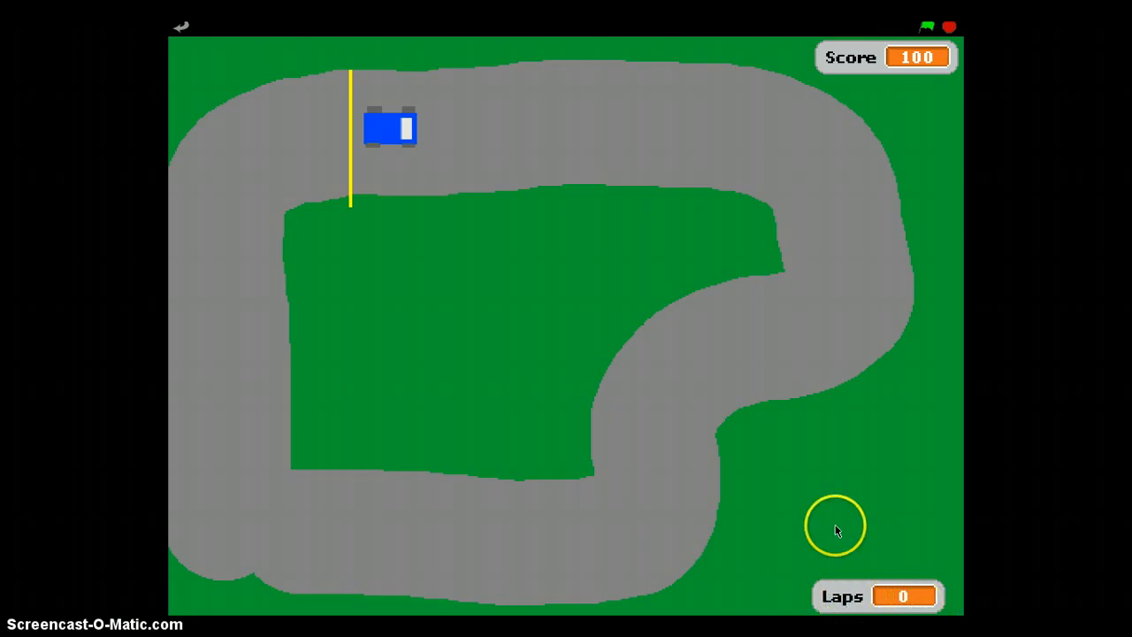
mouse_move(856, 451)
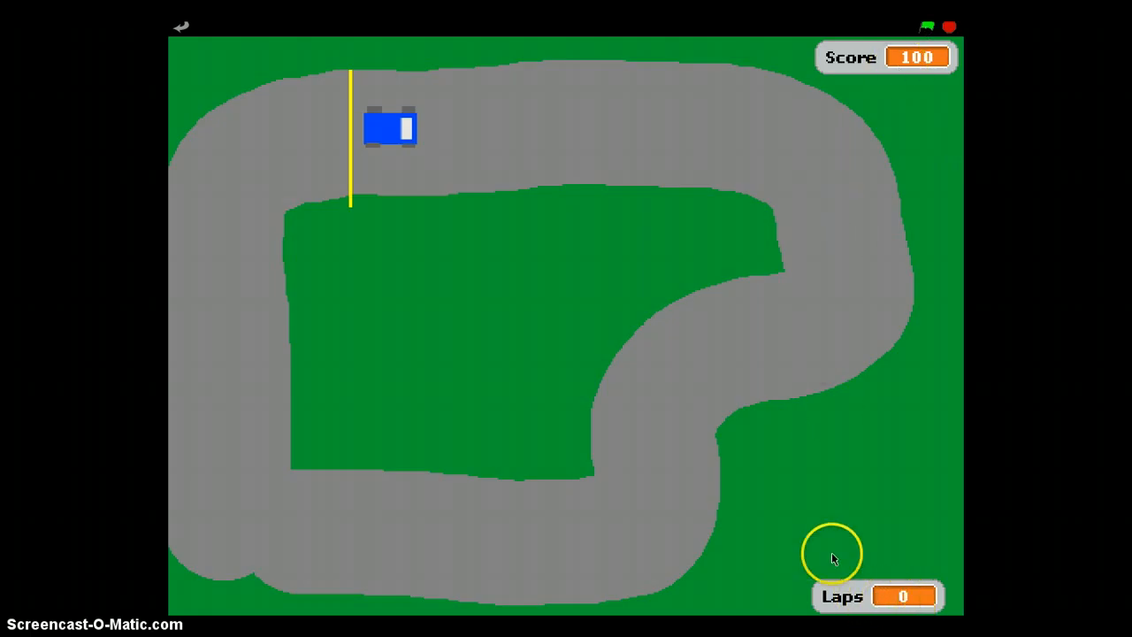
mouse_move(346, 68)
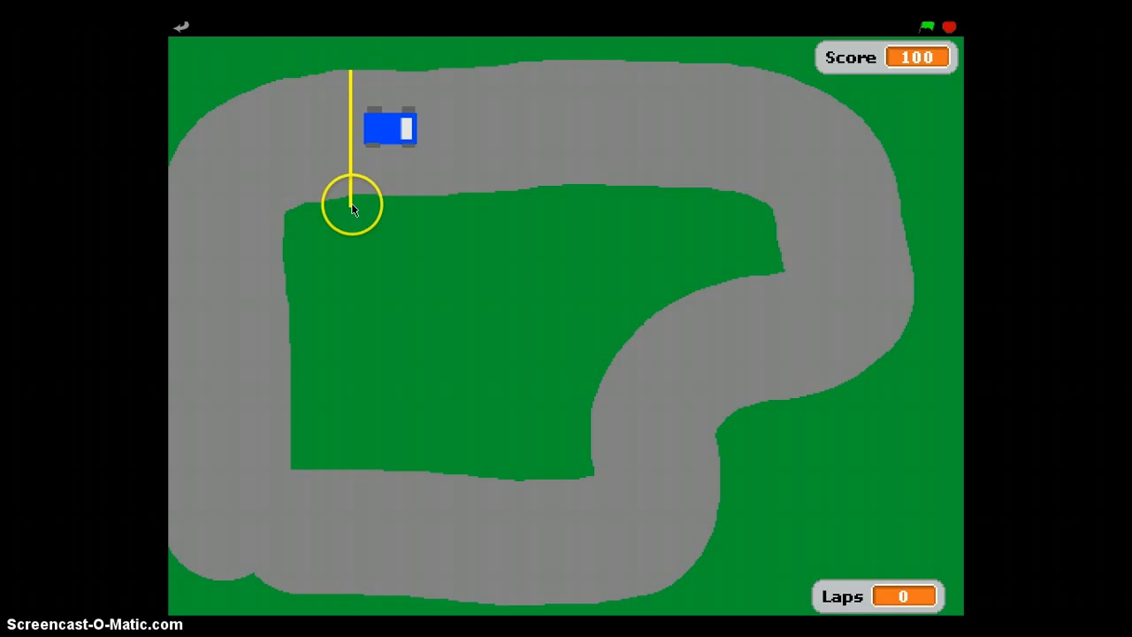
mouse_move(462, 220)
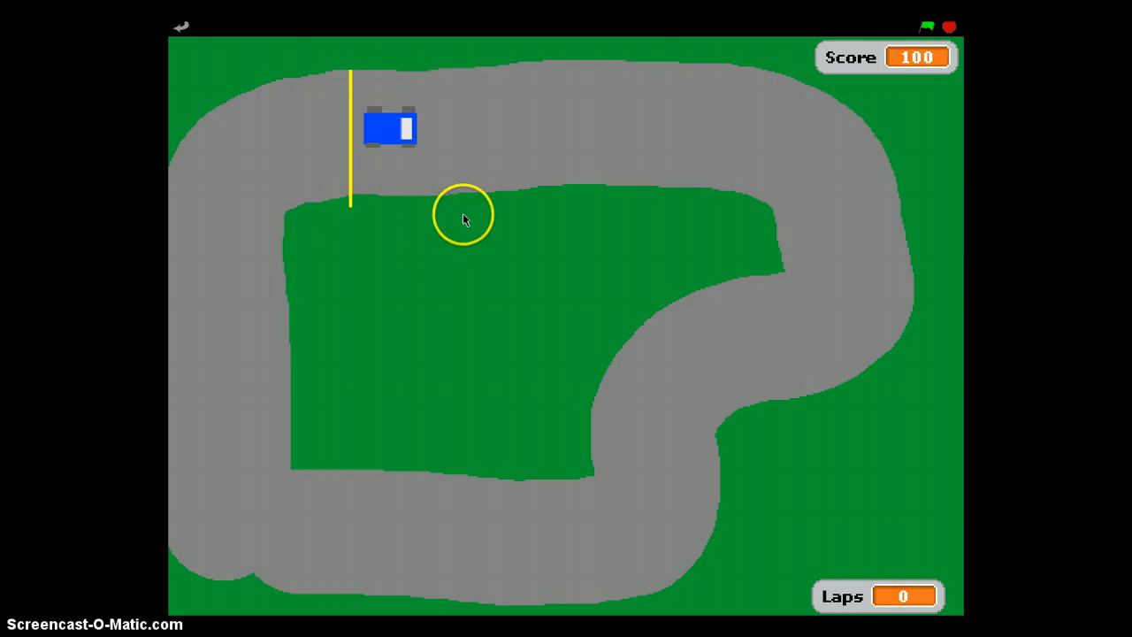
mouse_move(892, 597)
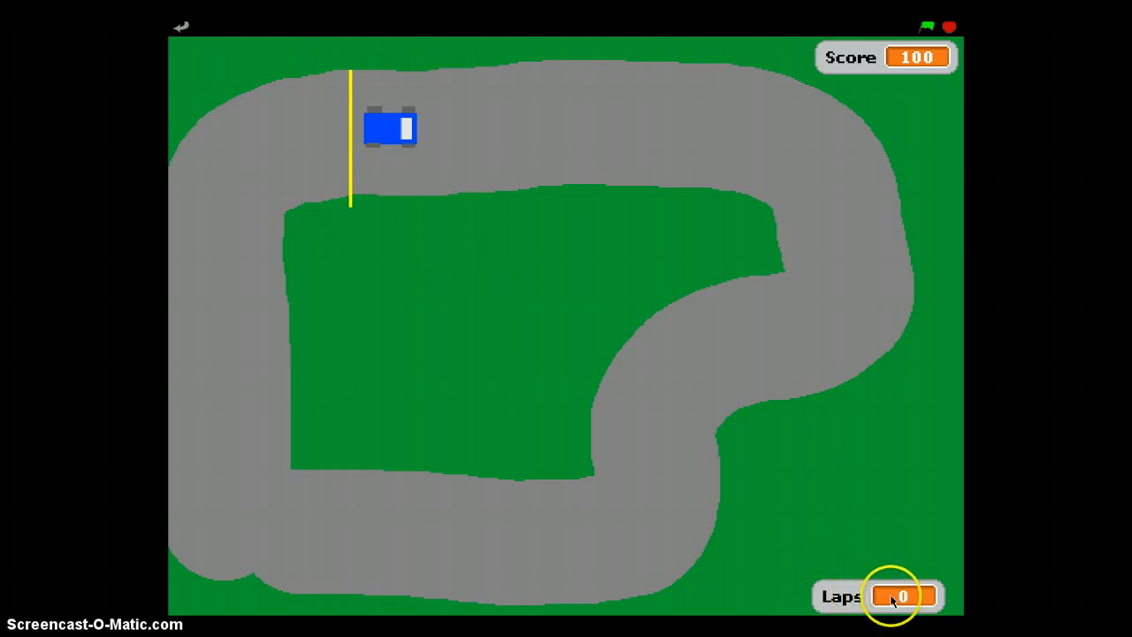
mouse_move(368, 123)
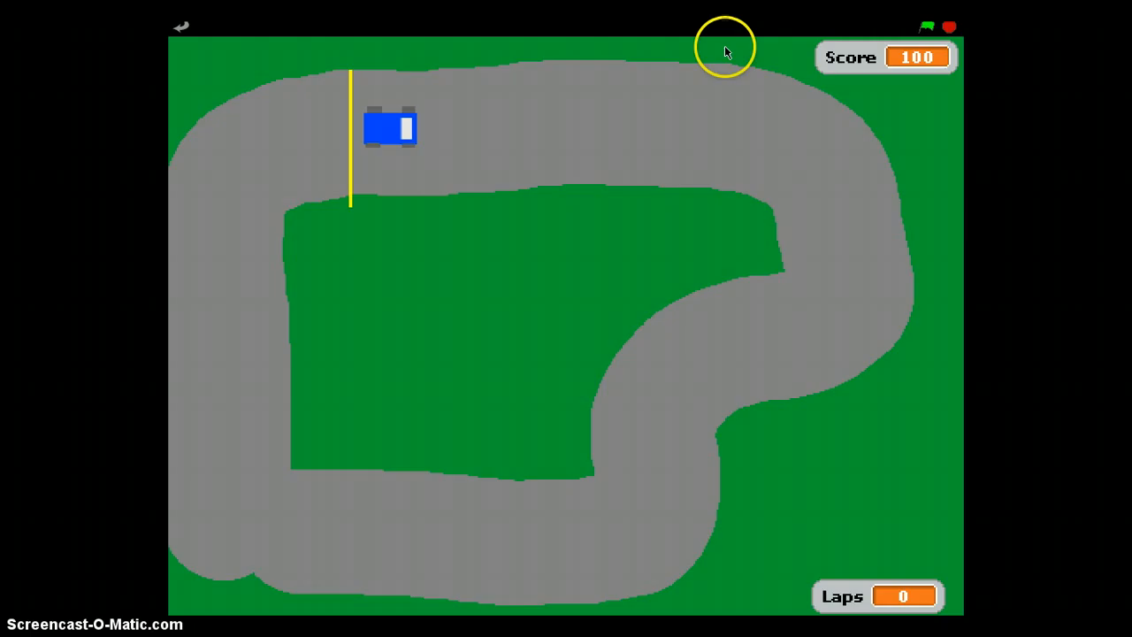
mouse_move(906, 57)
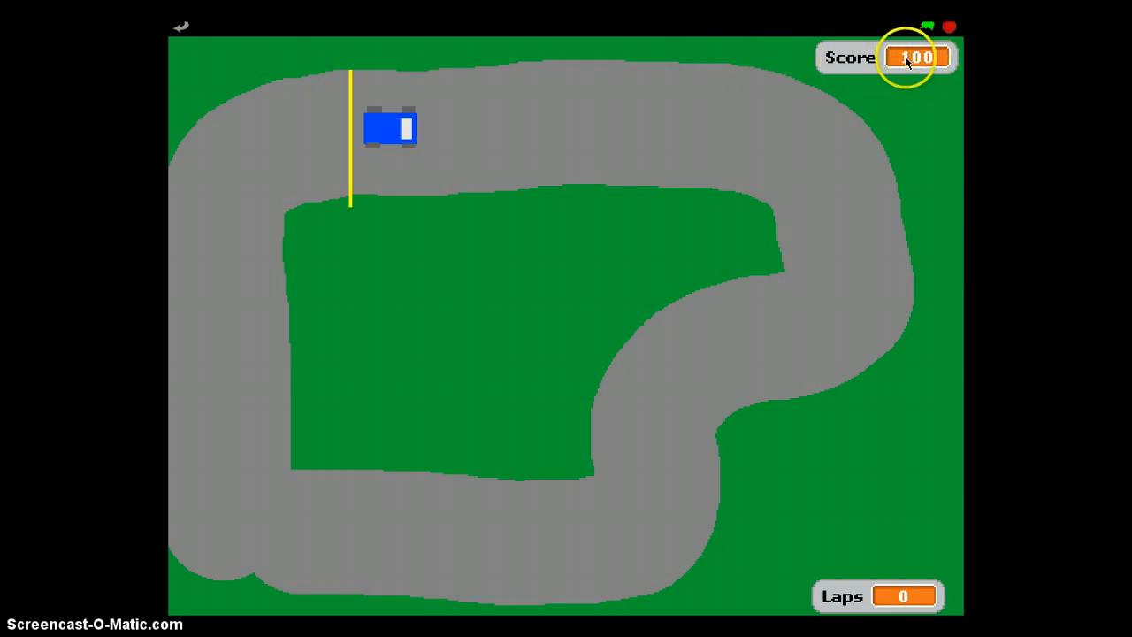
mouse_move(583, 105)
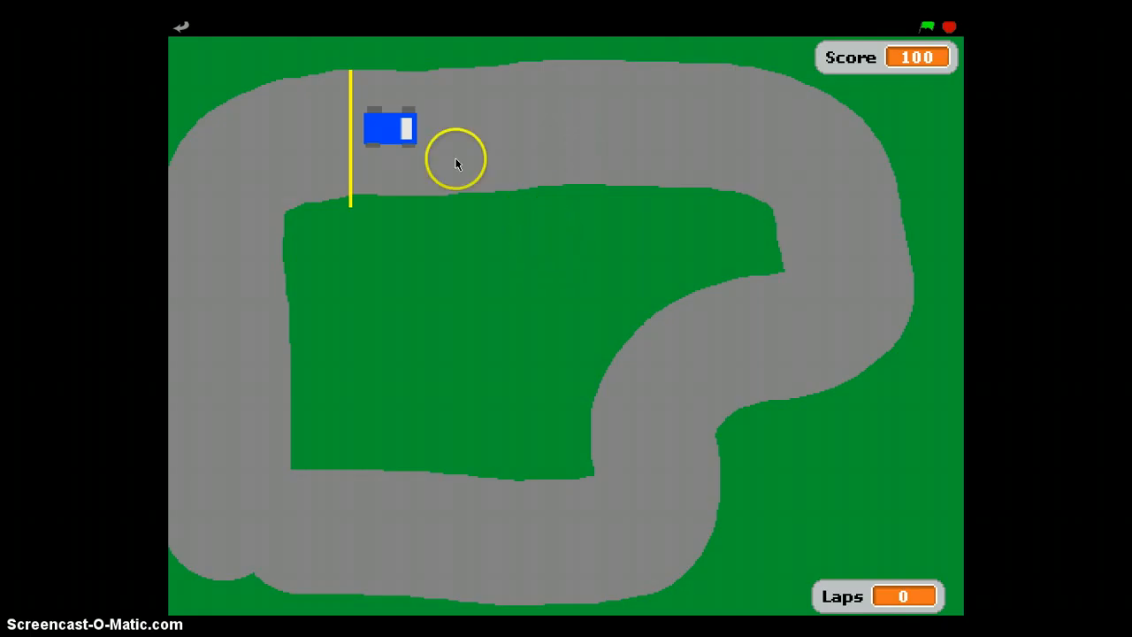
mouse_move(363, 163)
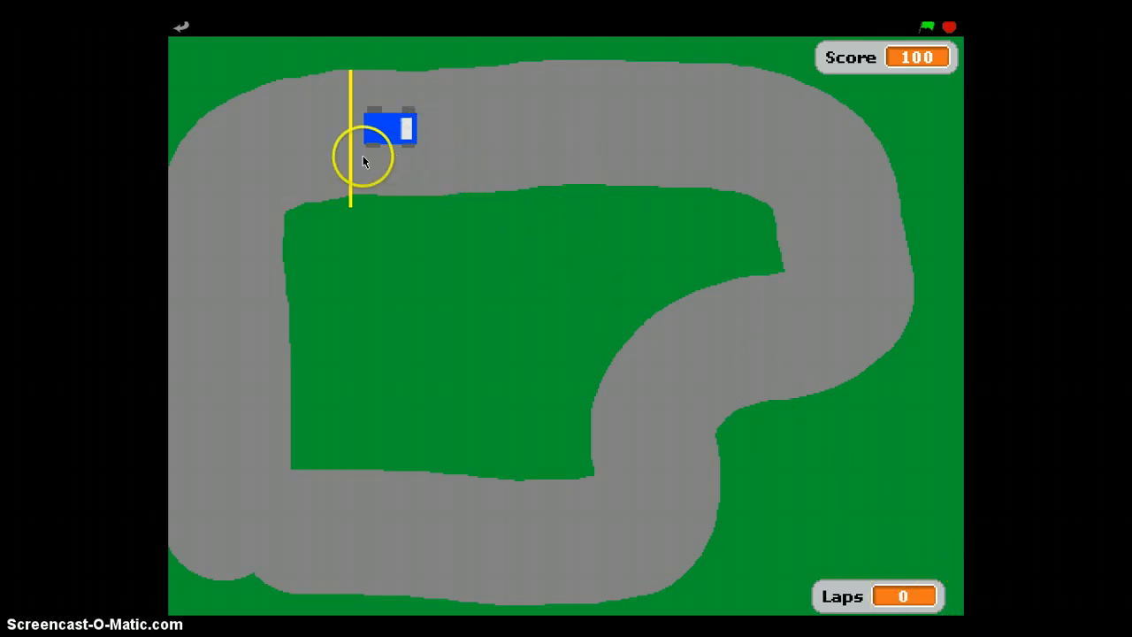
mouse_move(355, 74)
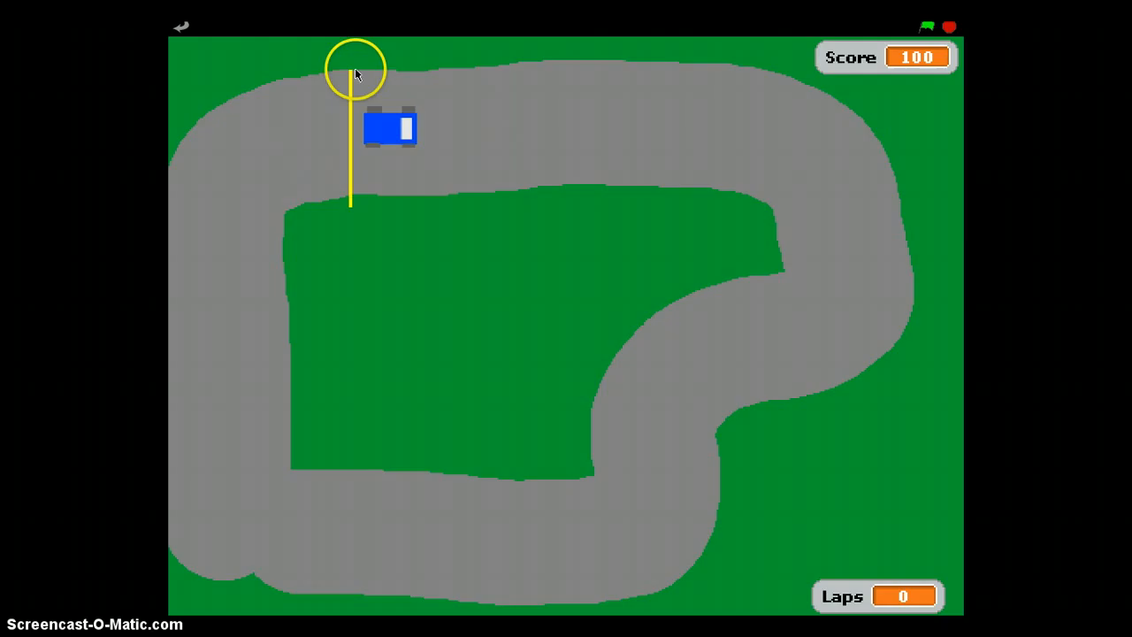
mouse_move(297, 343)
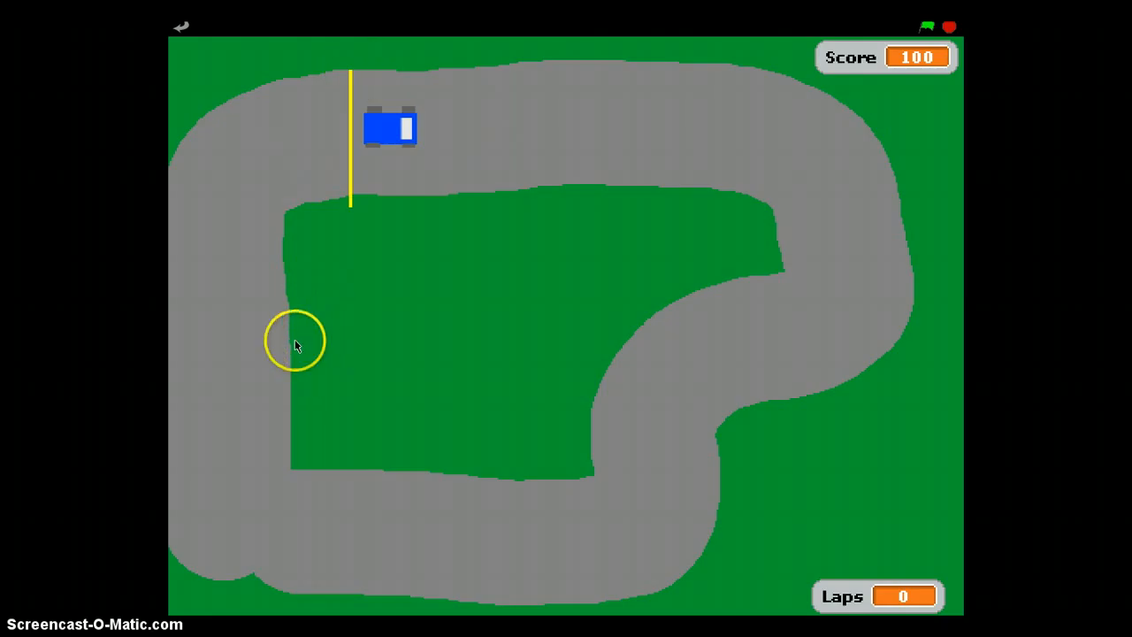
mouse_move(622, 469)
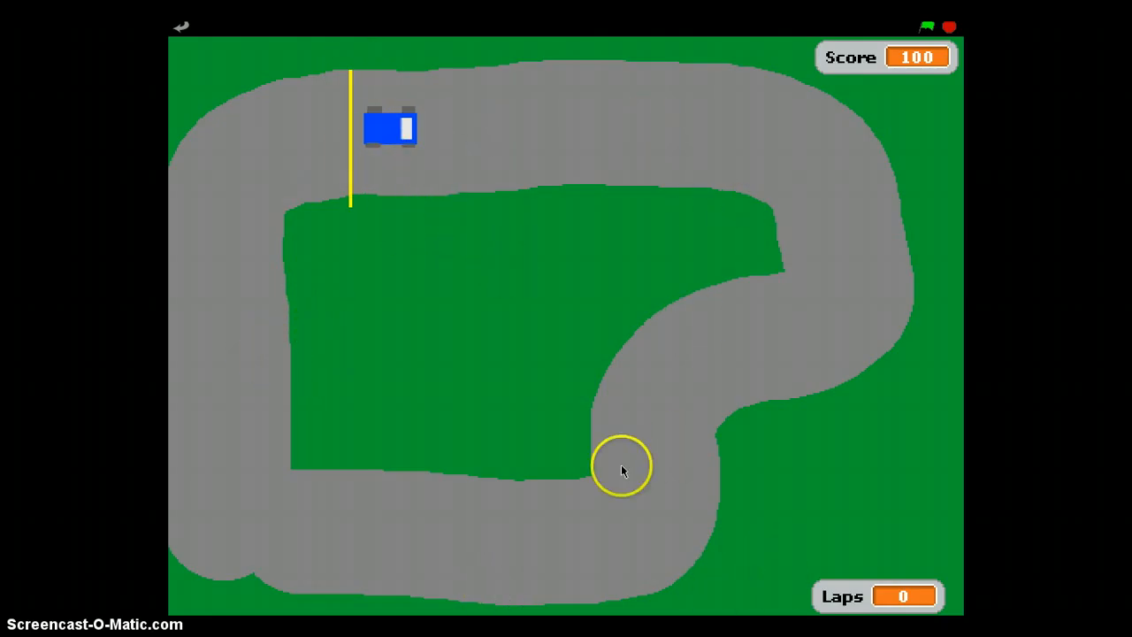
mouse_move(787, 357)
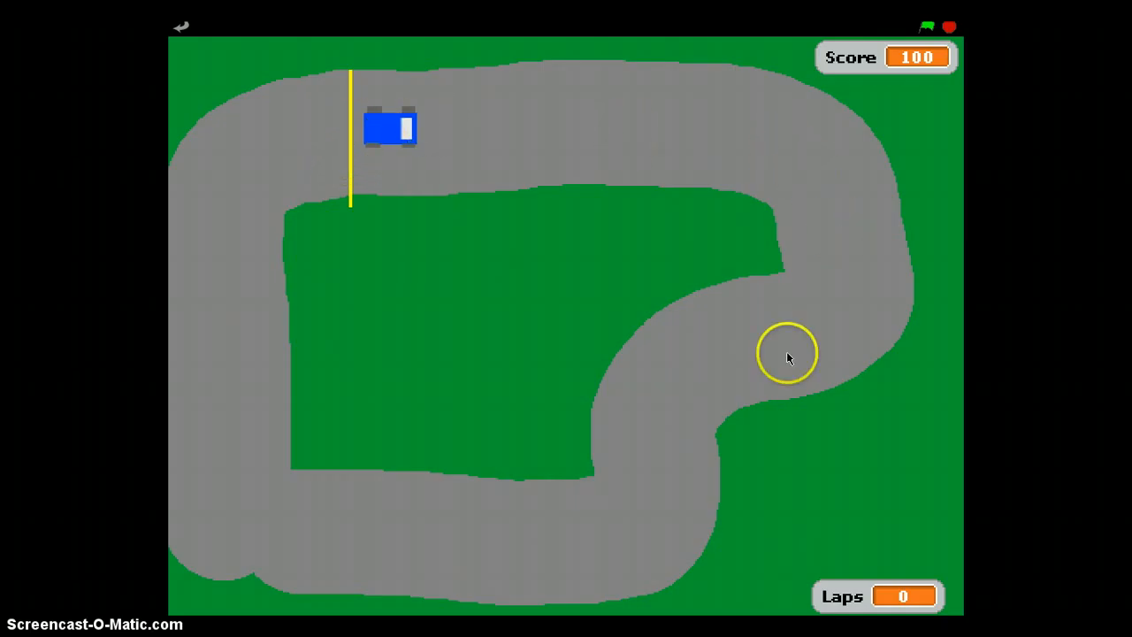